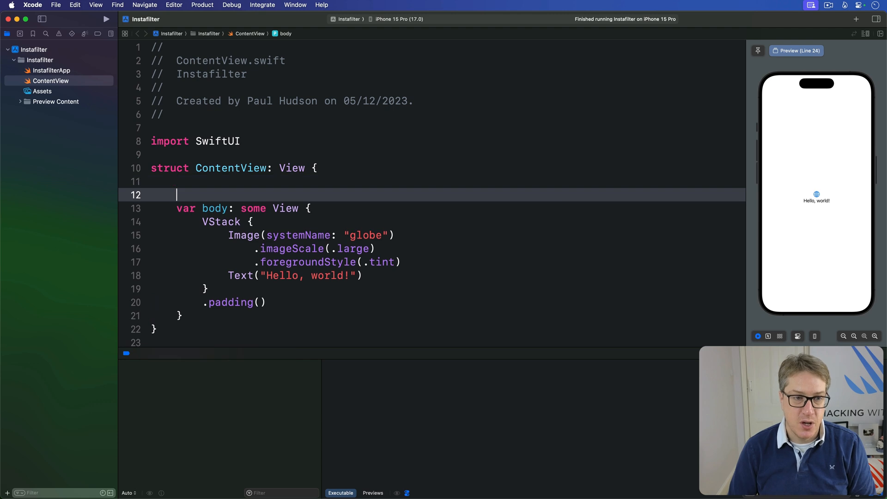
pyautogui.write('@State private var blurAmount')
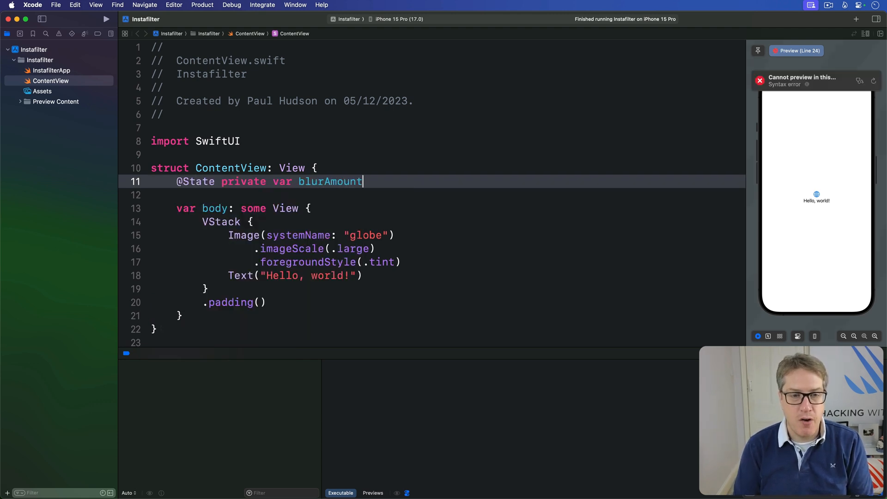
pyautogui.write('= 0.0')
pyautogui.click(312, 234)
pyautogui.write('Text(')
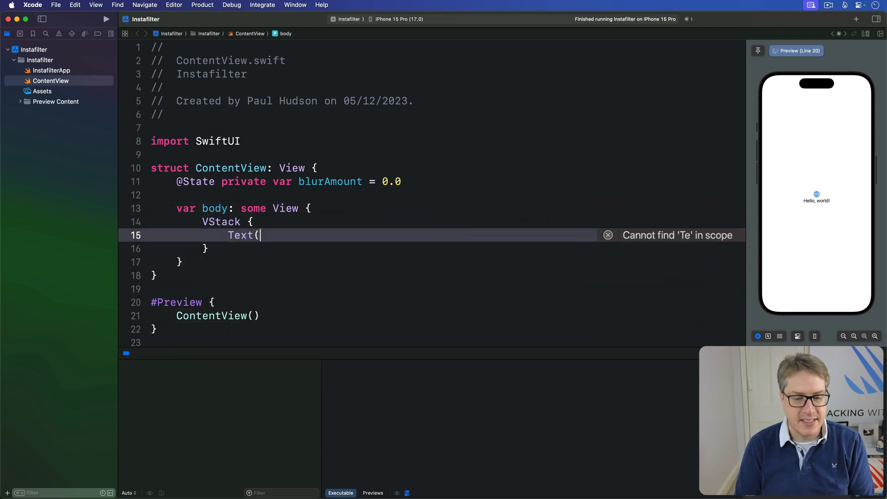
# Step: Write the "Hello, world!" text with a .blur(radius: blurAmount) modifier
pyautogui.write('"Hello, world!")')
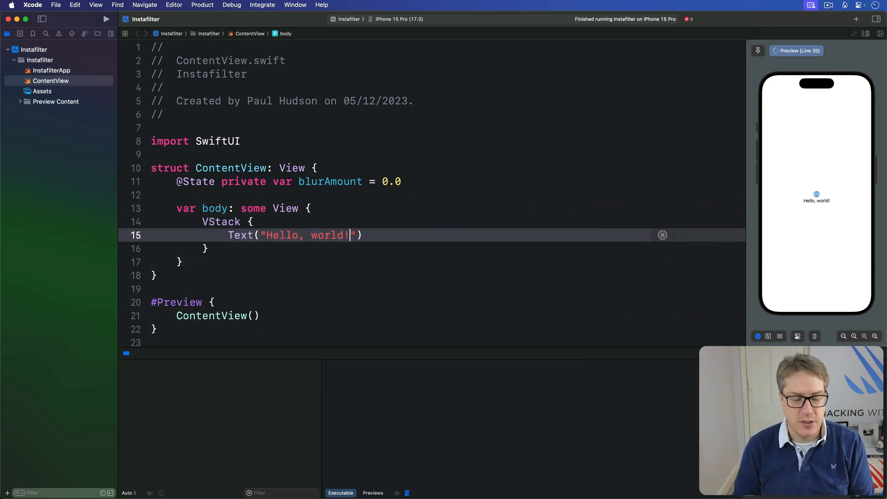
pyautogui.write('.blur')
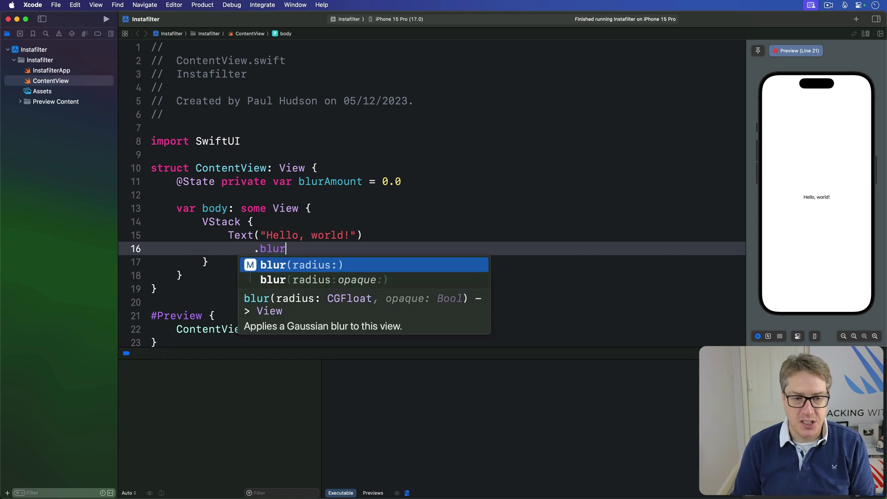
pyautogui.write('(radius: blurAmount')
pyautogui.write('Slider(value: ')
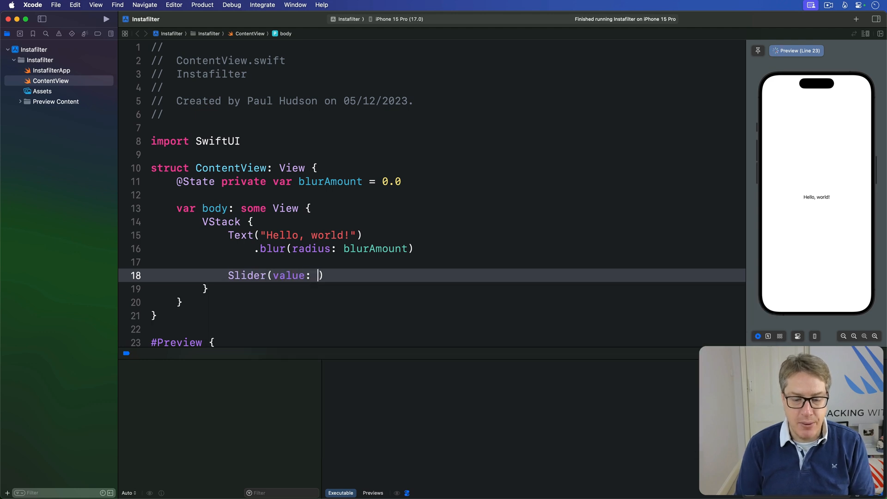
# Step: Add a 0...20 slider bound to $blurAmount and a Random Blur button randomizing blurAmount
pyautogui.write('$blurAmount, in')
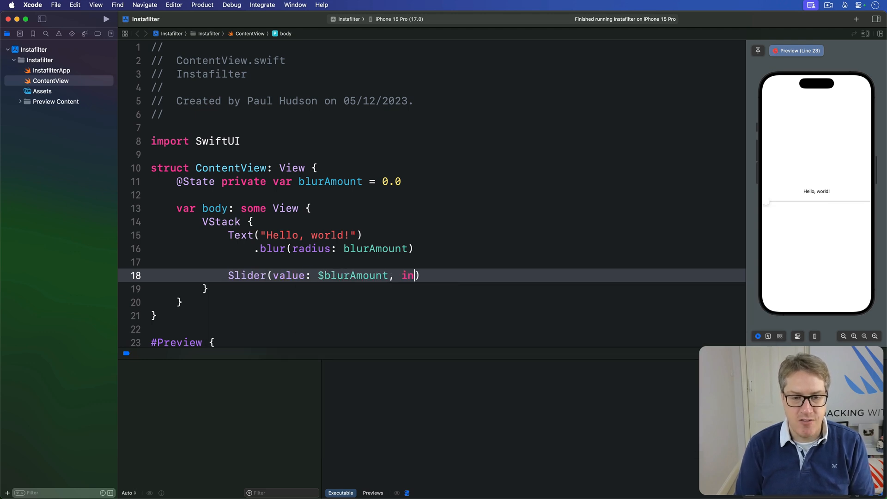
pyautogui.write(': 0...20')
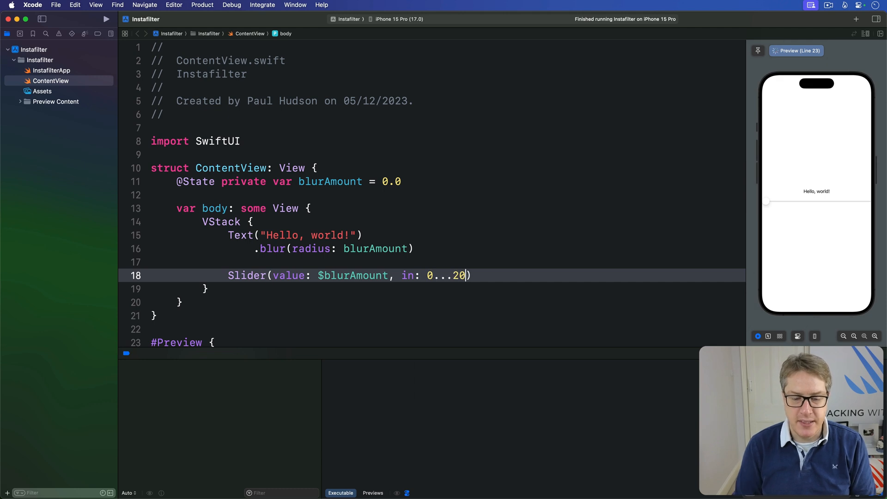
pyautogui.write('B')
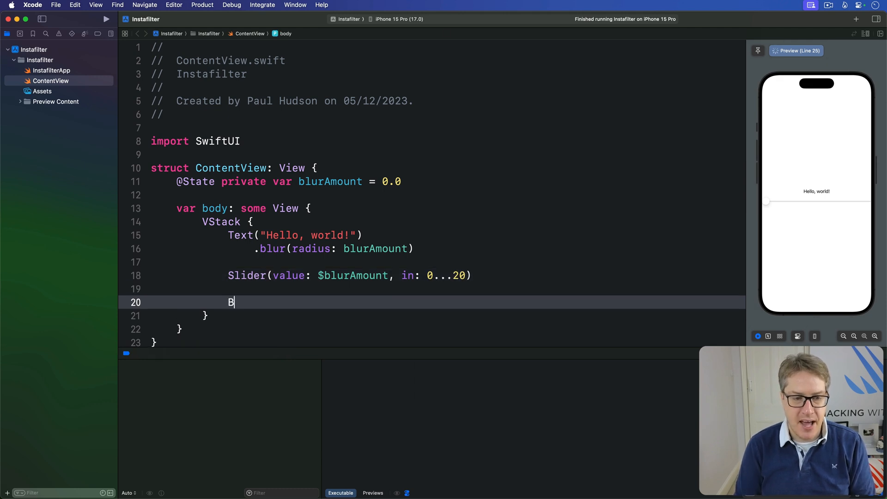
pyautogui.write('utton("Rad"')
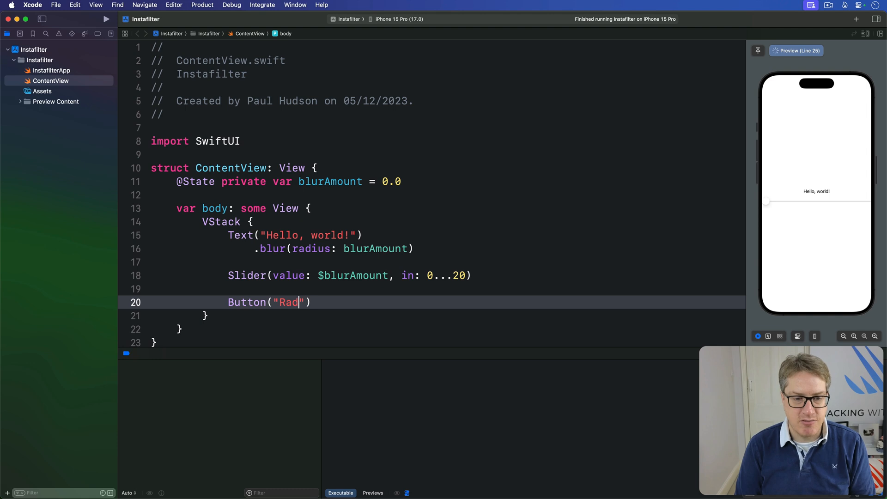
pyautogui.write('om Blur") {')
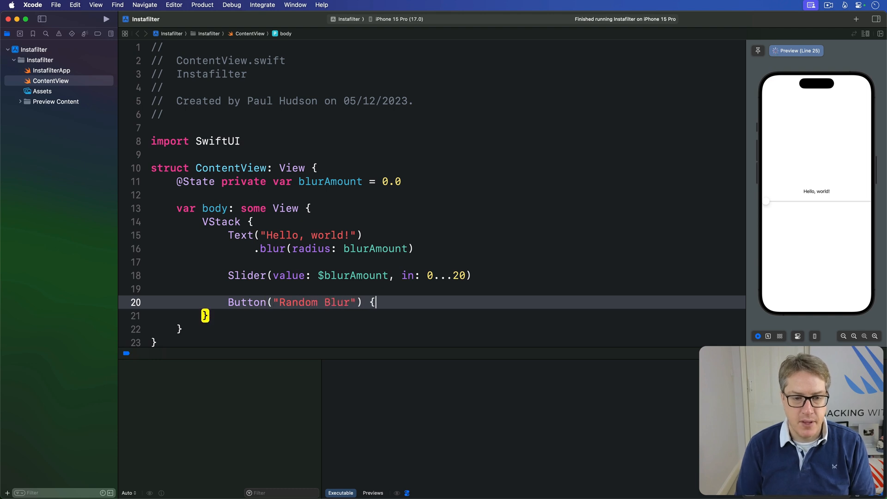
pyautogui.write('bkl')
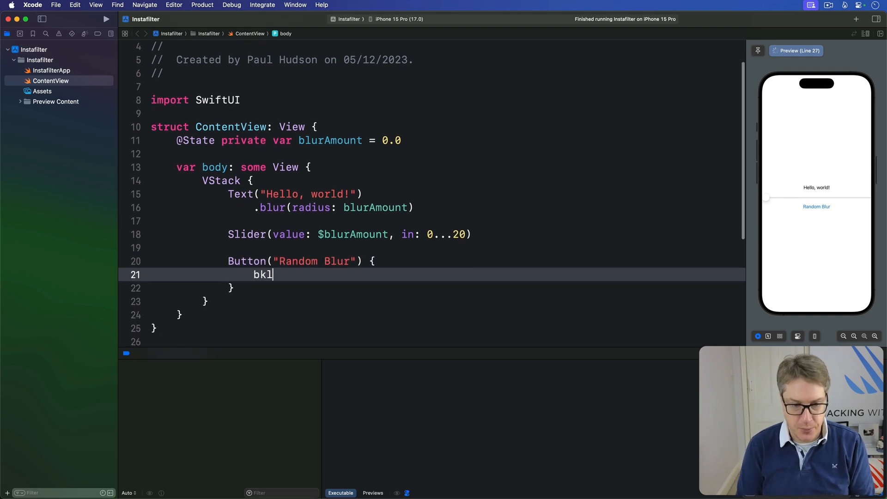
pyautogui.write('blurAmount = Double.random(in: Range<Double>')
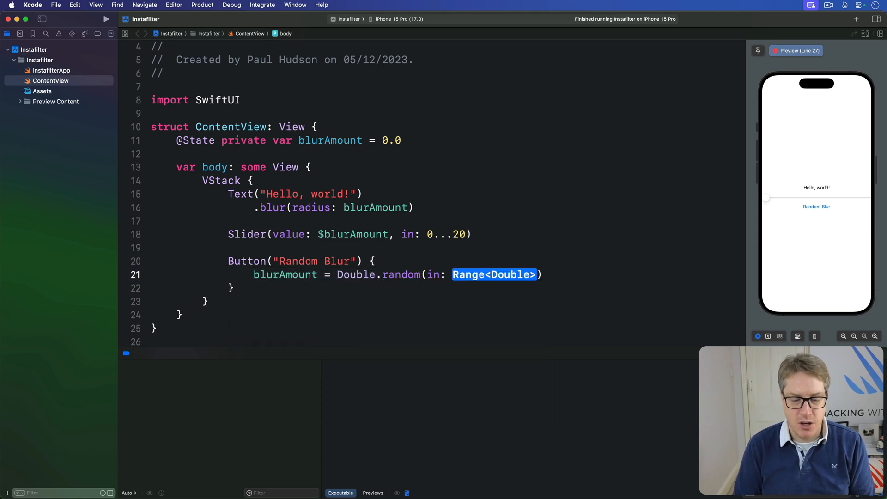
pyautogui.write('0...20')
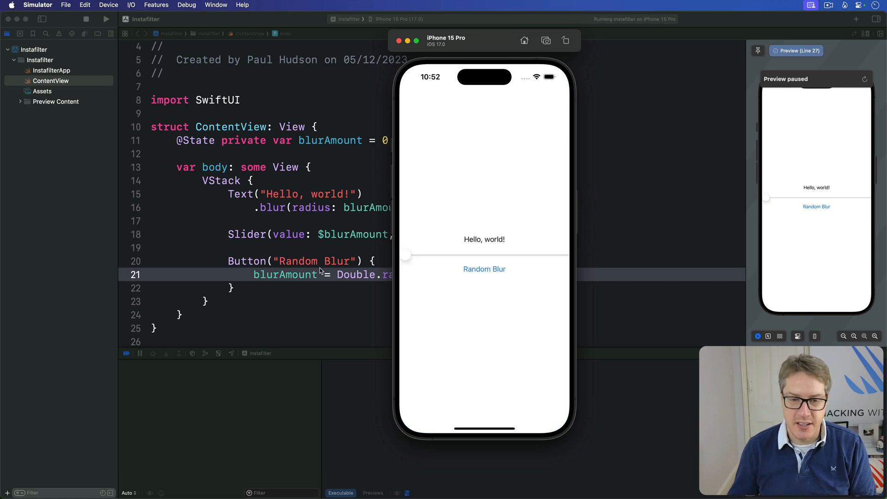
# Step: Drag the simulator slider between no blur and heavy blur several times
pyautogui.moveTo(405, 255); pyautogui.dragTo(502, 254)
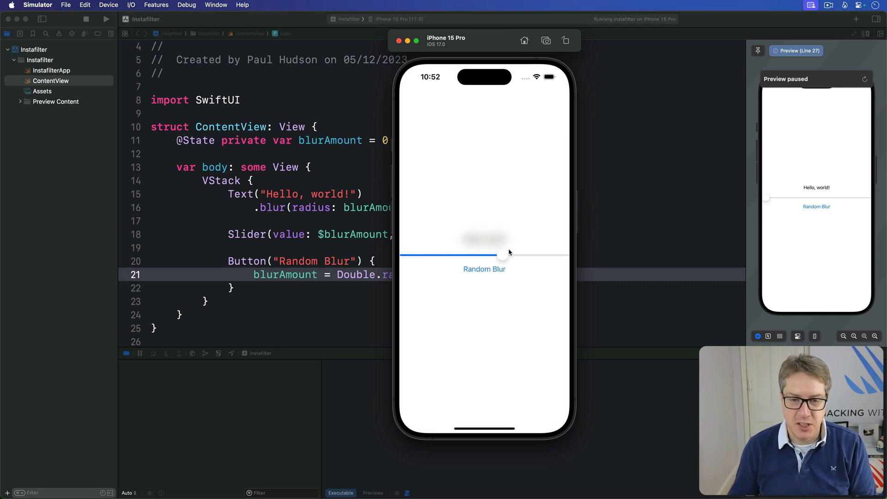
pyautogui.moveTo(502, 254); pyautogui.dragTo(436, 255)
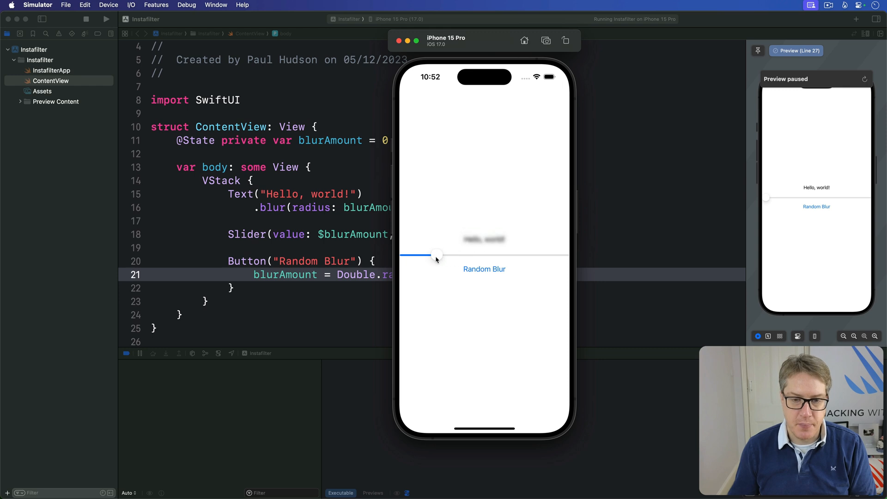
pyautogui.moveTo(437, 255); pyautogui.dragTo(401, 254)
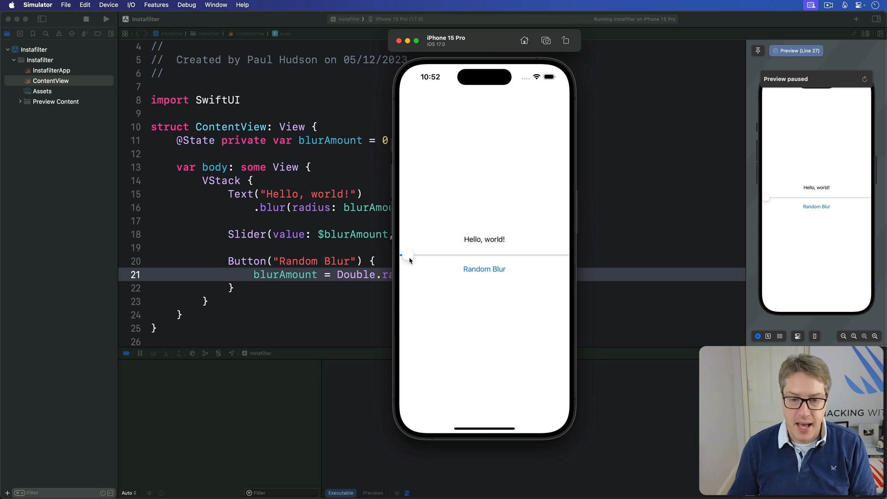
pyautogui.moveTo(402, 255); pyautogui.dragTo(467, 255)
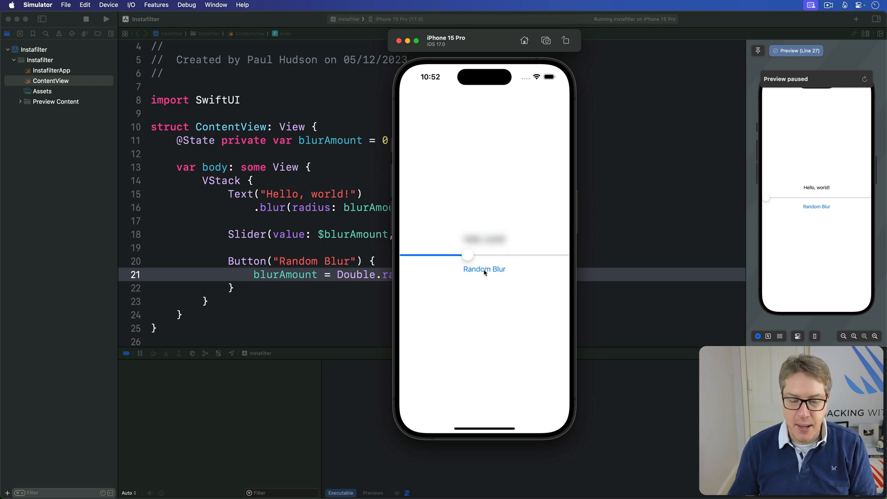
pyautogui.moveTo(467, 254); pyautogui.dragTo(425, 254)
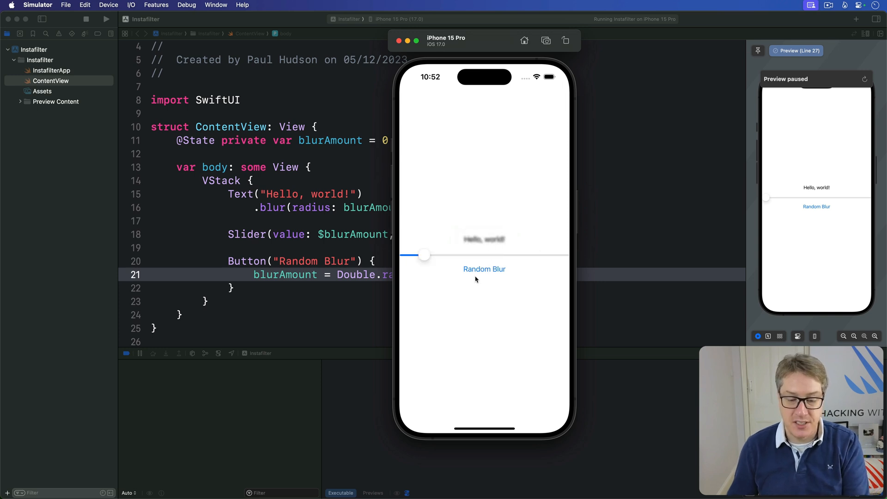
pyautogui.moveTo(425, 254); pyautogui.dragTo(443, 255)
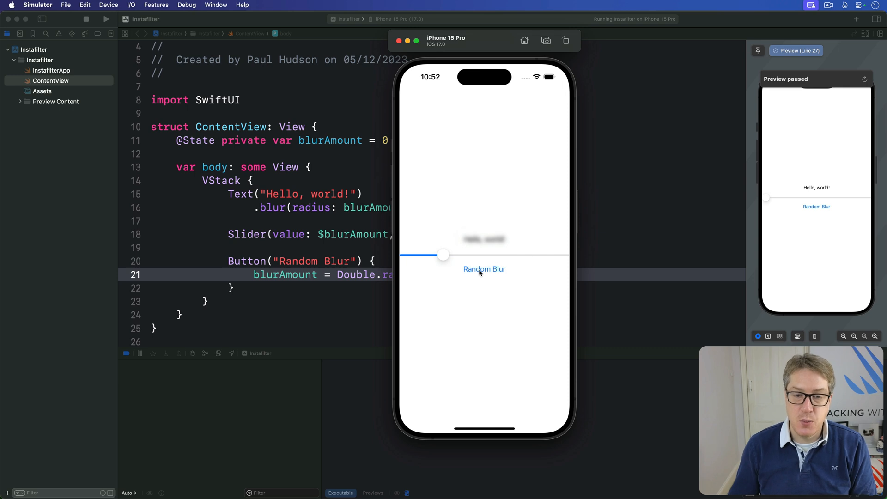
pyautogui.moveTo(443, 254); pyautogui.dragTo(521, 254)
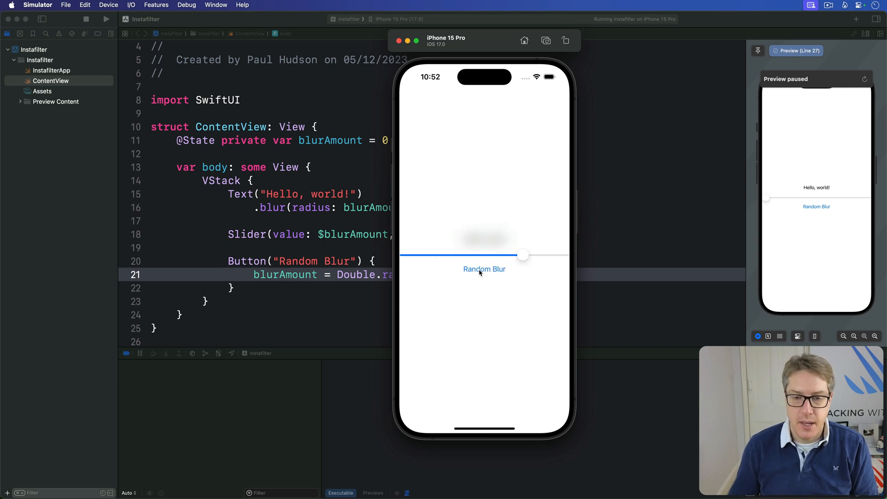
pyautogui.moveTo(521, 254); pyautogui.dragTo(512, 254)
pyautogui.write('did')
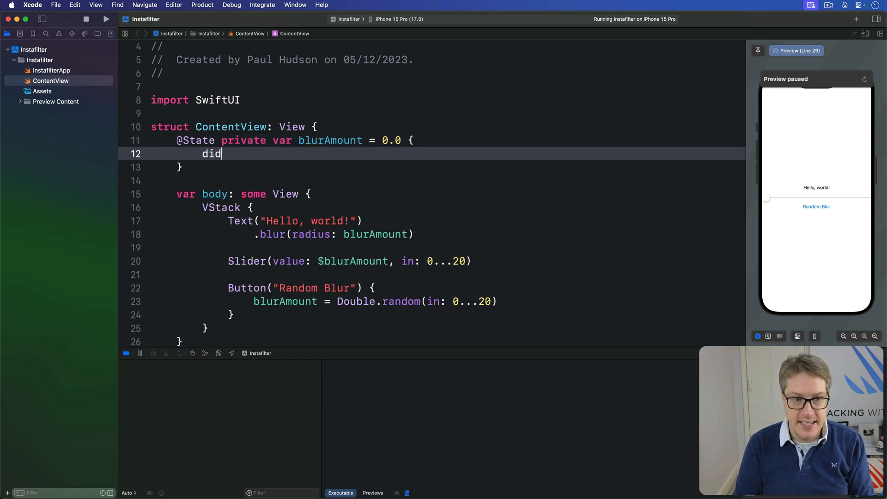
# Step: Give blurAmount a didSet printing "New value is \(blurAmount)" and relaunch the app
pyautogui.write('Set {')
pyautogui.write('print("New value is \\')
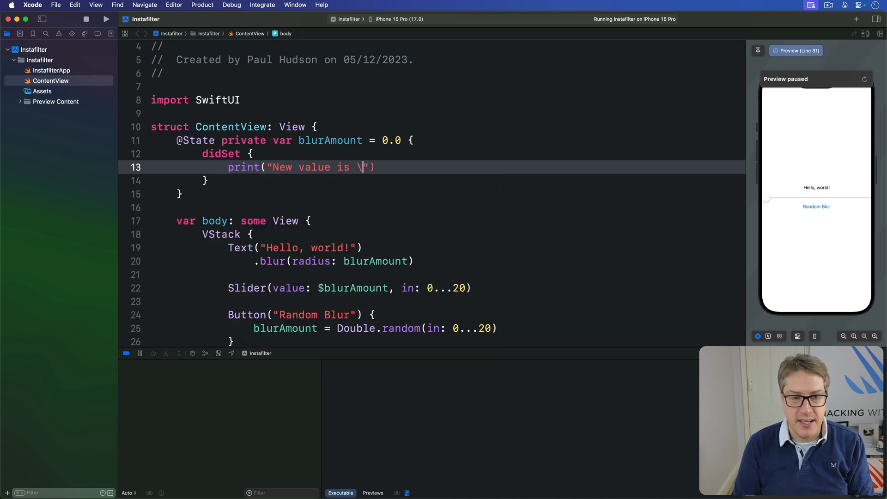
pyautogui.write('(blurAmount)')
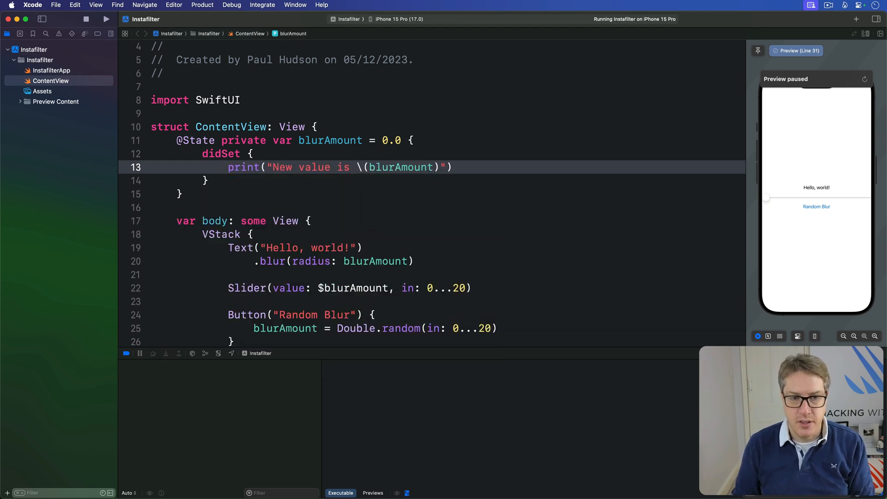
pyautogui.moveTo(201, 153); pyautogui.dragTo(208, 180)
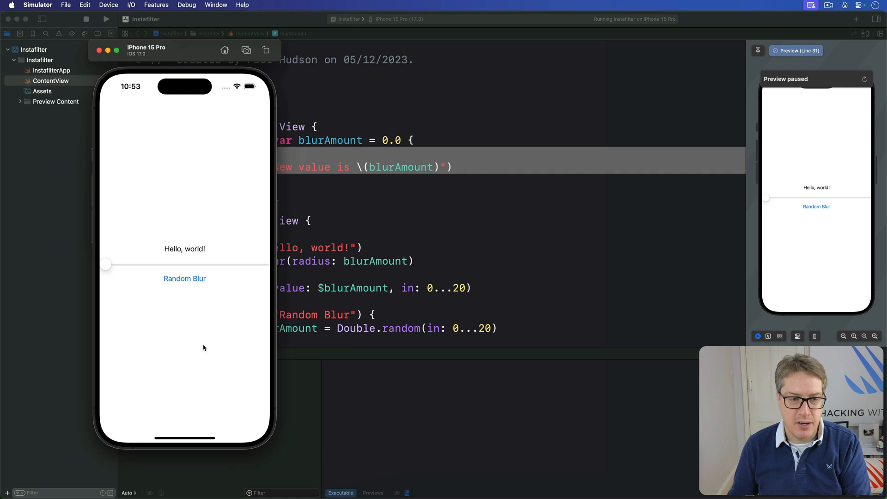
# Step: Slide the blur from near zero to near maximum repeatedly while watching console output
pyautogui.moveTo(105, 265); pyautogui.dragTo(150, 264)
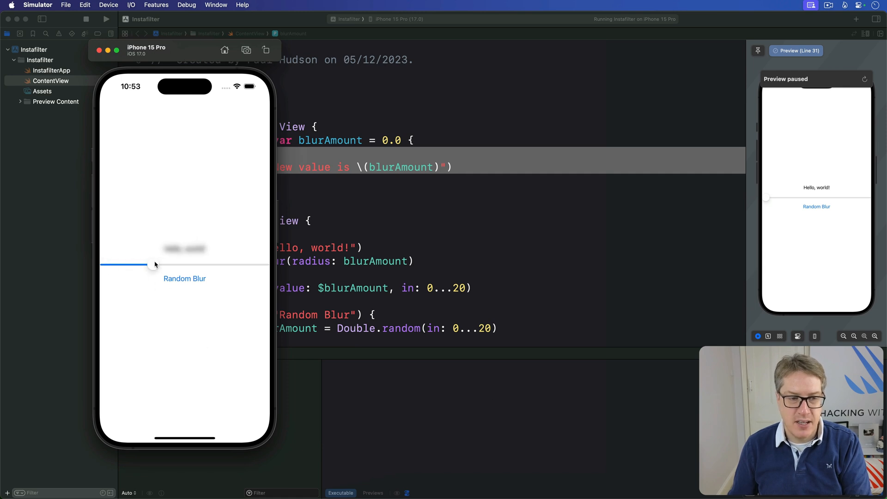
pyautogui.moveTo(149, 266); pyautogui.dragTo(193, 265)
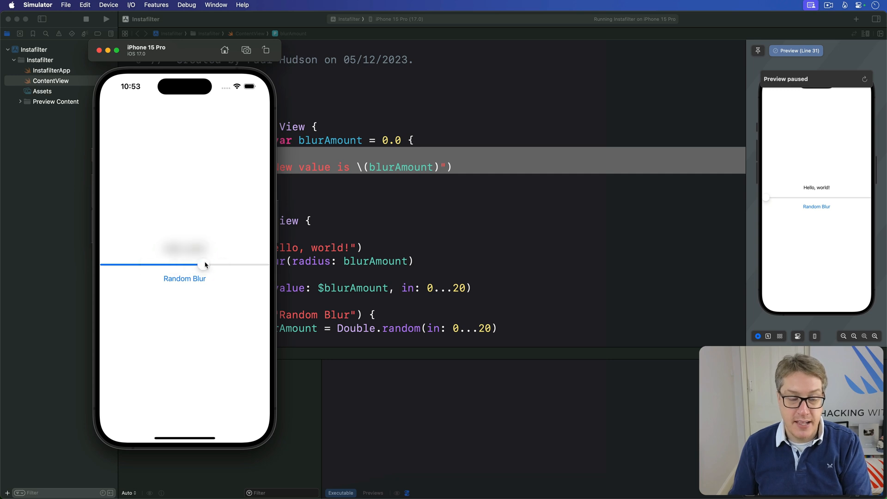
pyautogui.moveTo(199, 265); pyautogui.dragTo(184, 264)
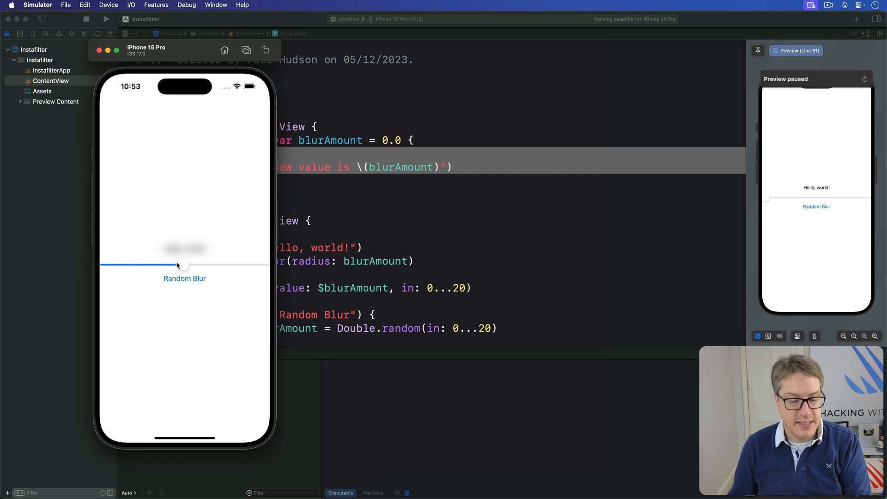
pyautogui.moveTo(184, 264); pyautogui.dragTo(103, 264)
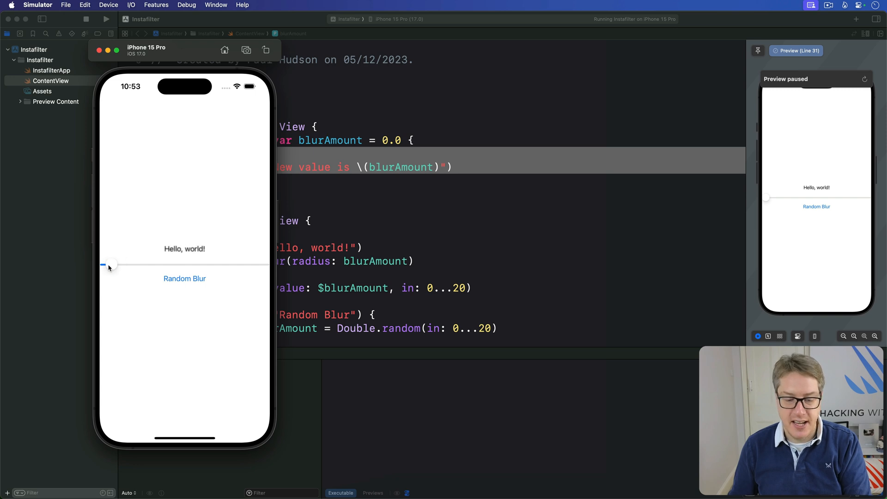
pyautogui.moveTo(109, 264); pyautogui.dragTo(140, 264)
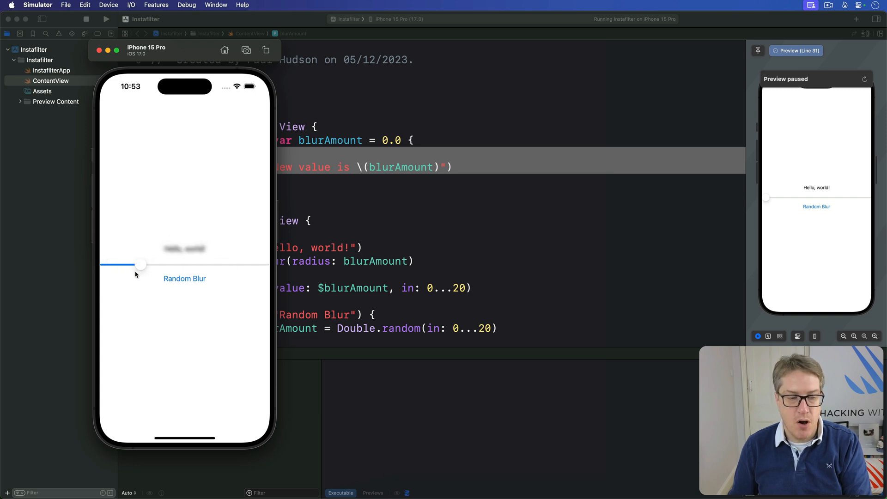
pyautogui.moveTo(140, 264); pyautogui.dragTo(128, 264)
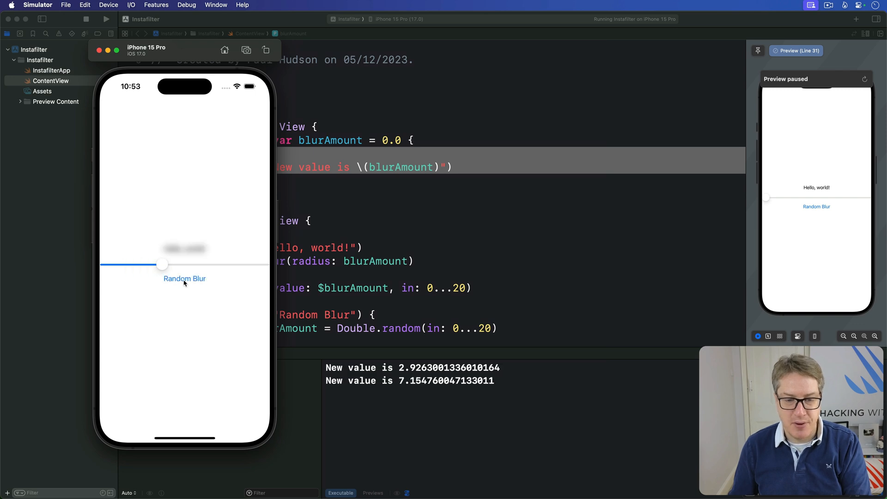
pyautogui.moveTo(163, 264); pyautogui.dragTo(224, 264)
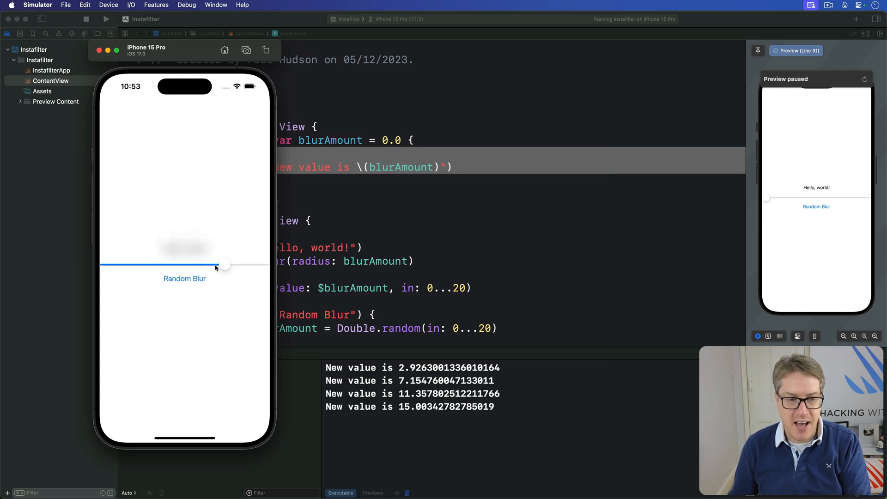
pyautogui.moveTo(224, 264); pyautogui.dragTo(179, 265)
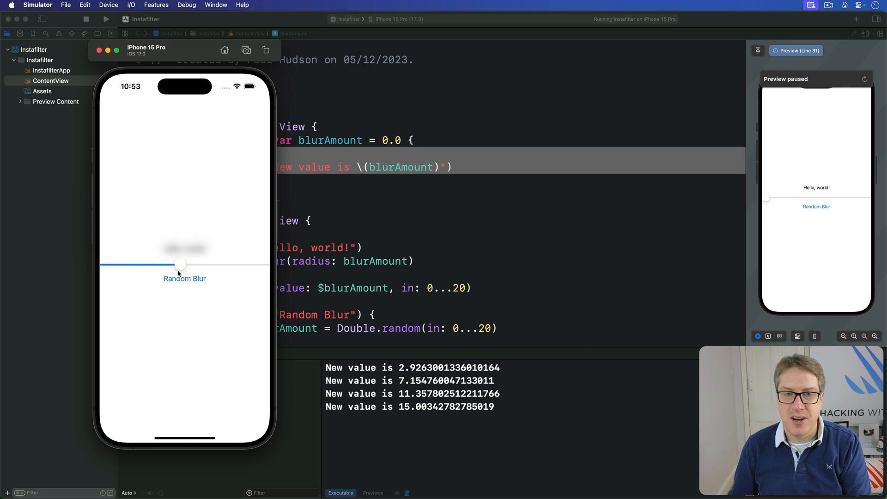
pyautogui.moveTo(181, 265); pyautogui.dragTo(251, 264)
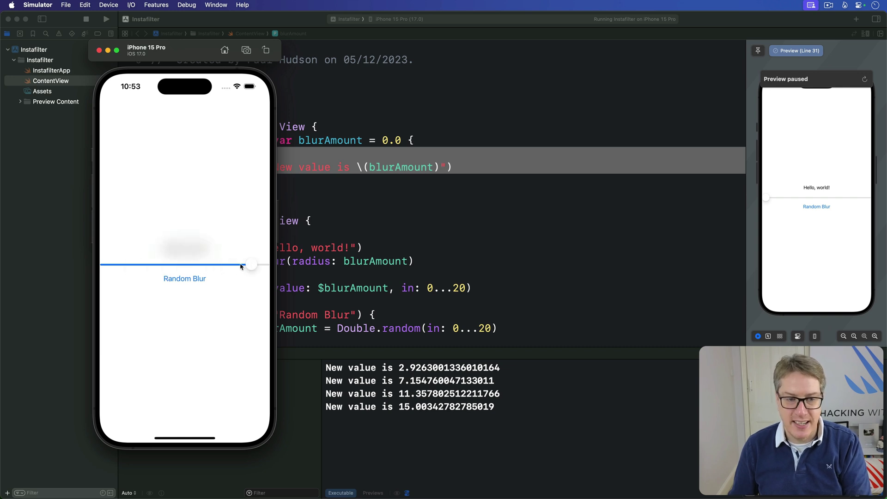
pyautogui.moveTo(250, 264); pyautogui.dragTo(161, 265)
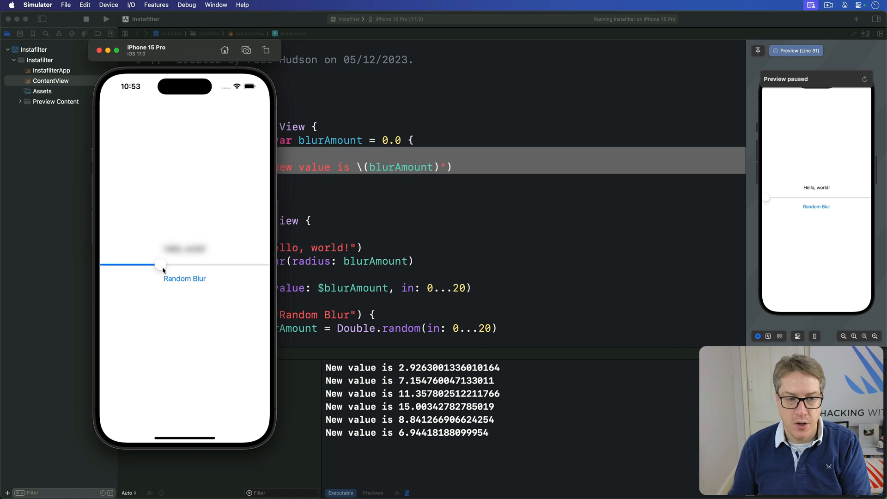
pyautogui.moveTo(161, 265); pyautogui.dragTo(133, 264)
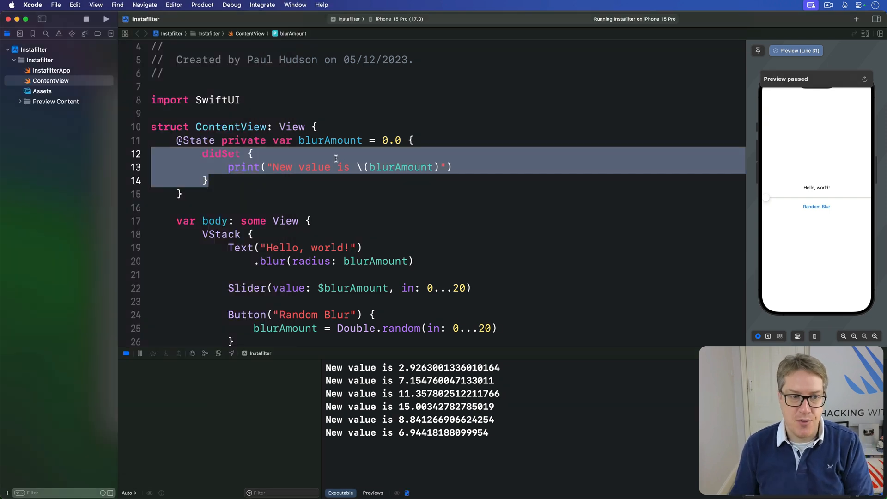
pyautogui.doubleClick(199, 141)
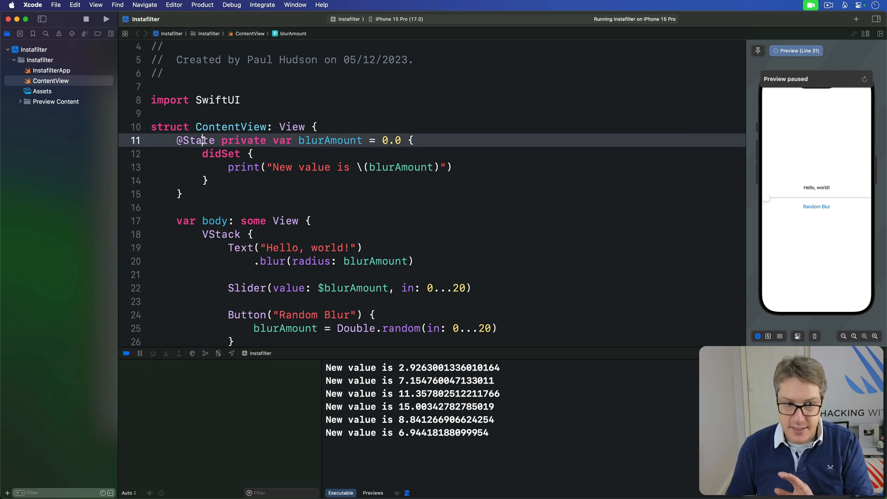
pyautogui.doubleClick(198, 140)
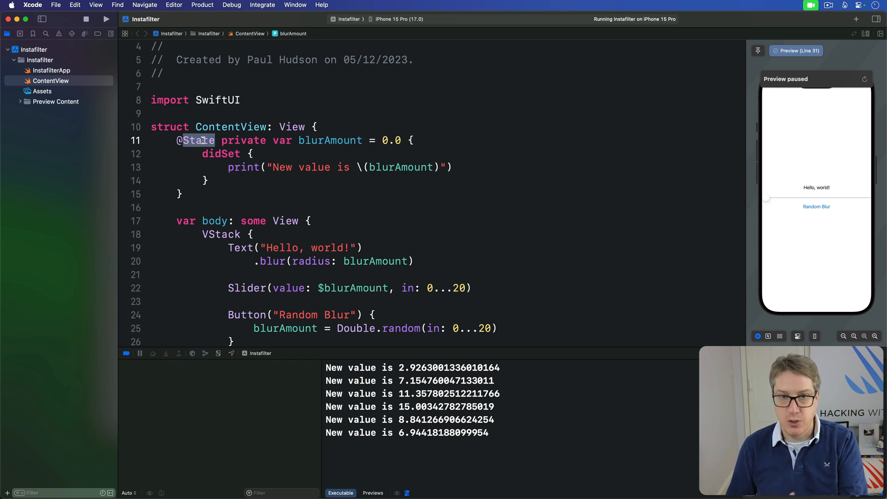
pyautogui.doubleClick(329, 140)
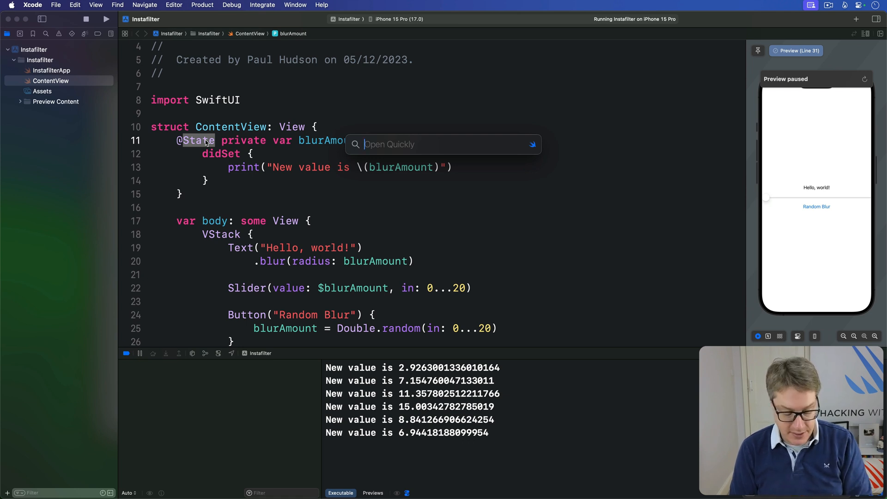
# Step: Search Open Quickly for "state" to find SwiftUI's State type
pyautogui.write('state')
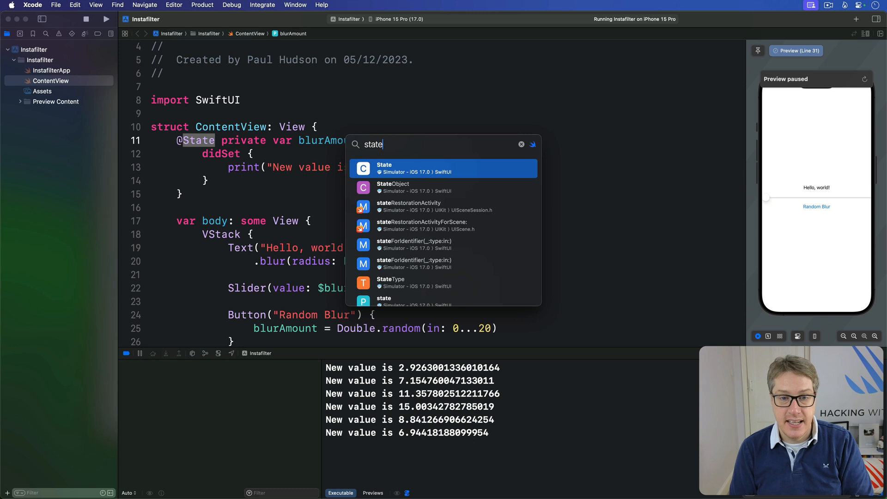
pyautogui.moveTo(457, 179)
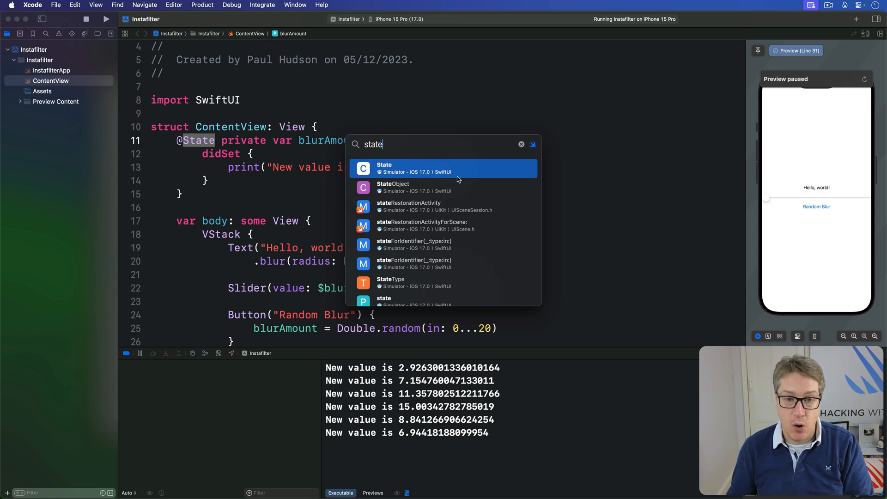
pyautogui.moveTo(452, 172)
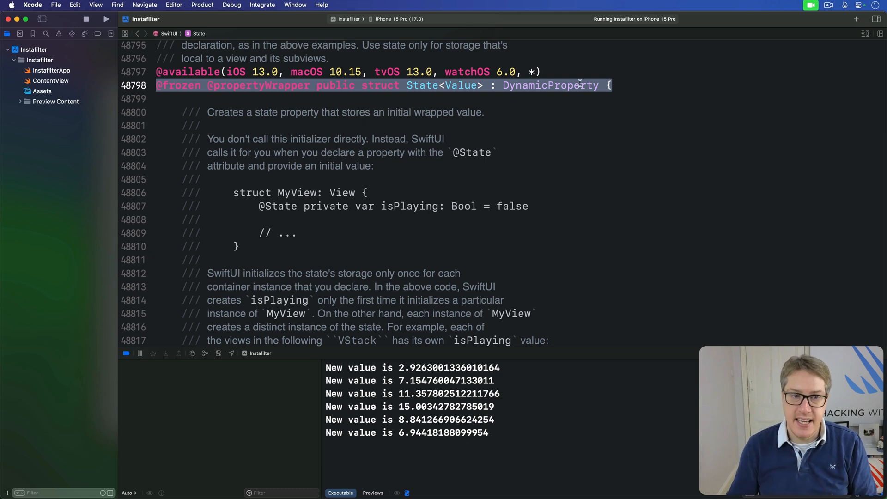
pyautogui.doubleClick(261, 86)
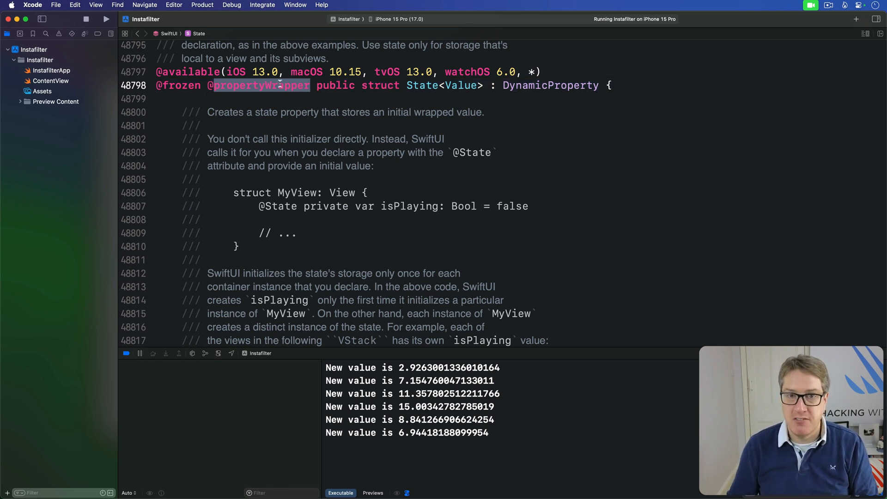
pyautogui.moveTo(232, 102)
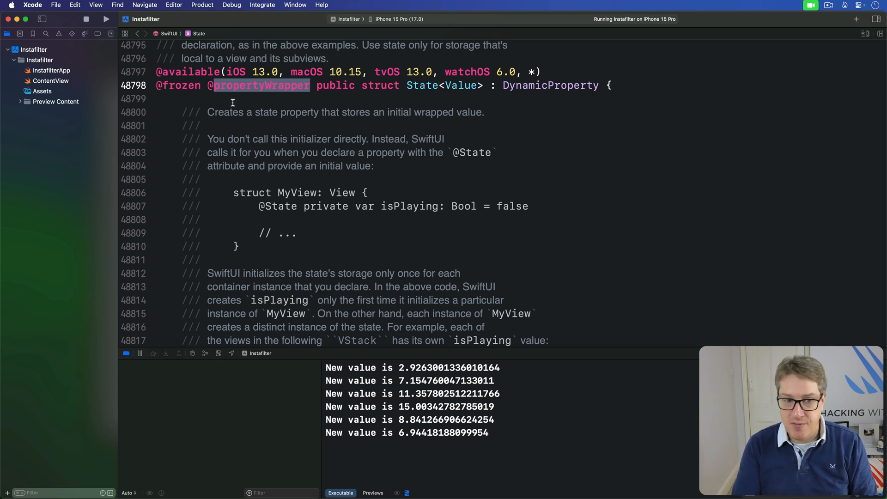
pyautogui.scroll(-3)
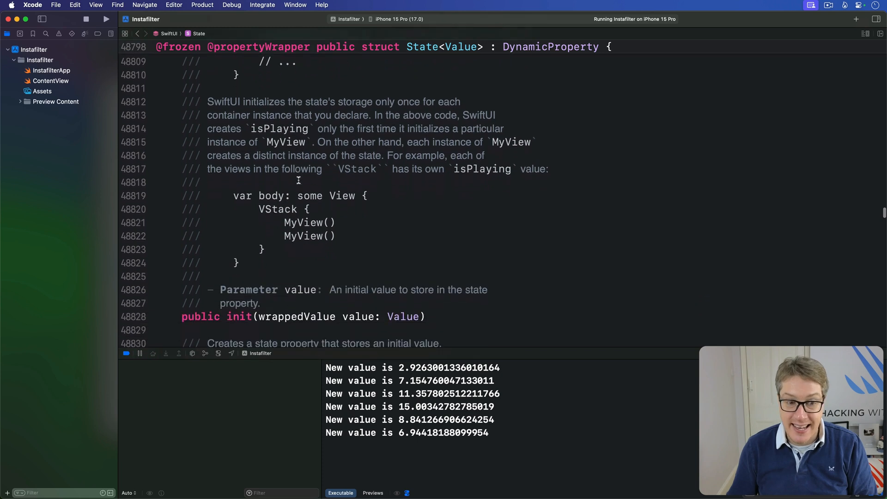
pyautogui.scroll(-3)
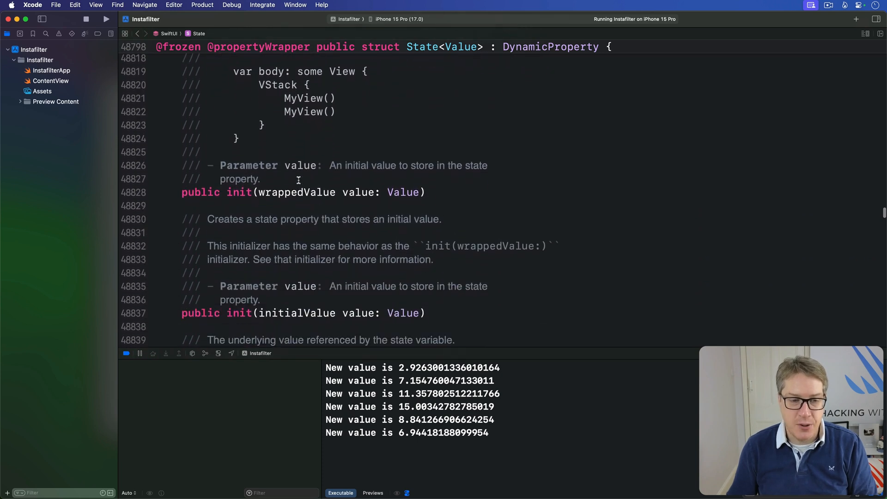
pyautogui.scroll(-3)
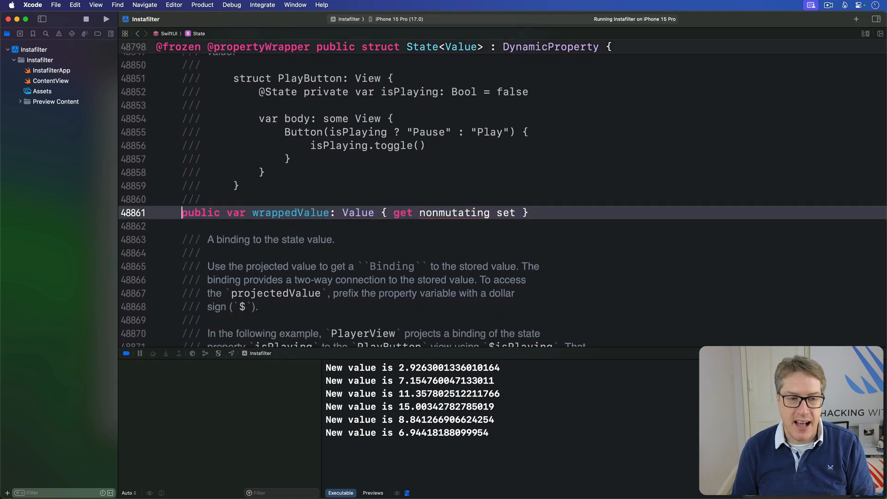
# Step: Highlight State's wrappedValue declaration and its Value type
pyautogui.doubleClick(290, 212)
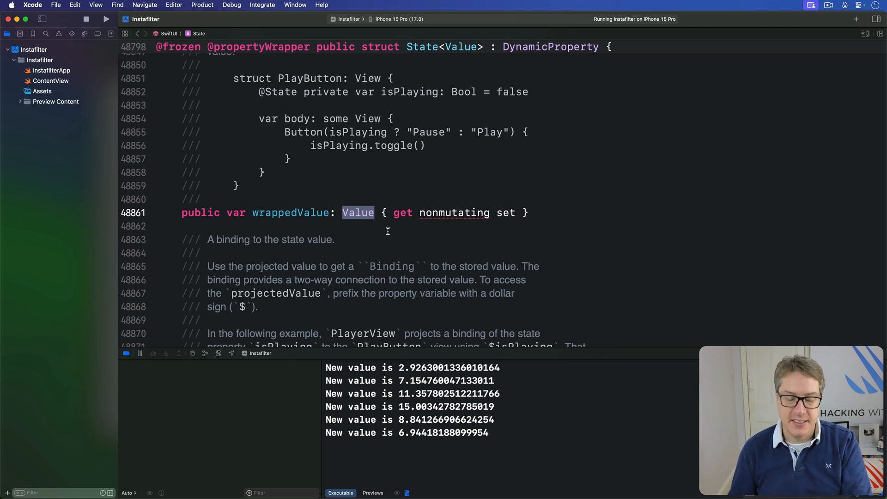
pyautogui.doubleClick(402, 213)
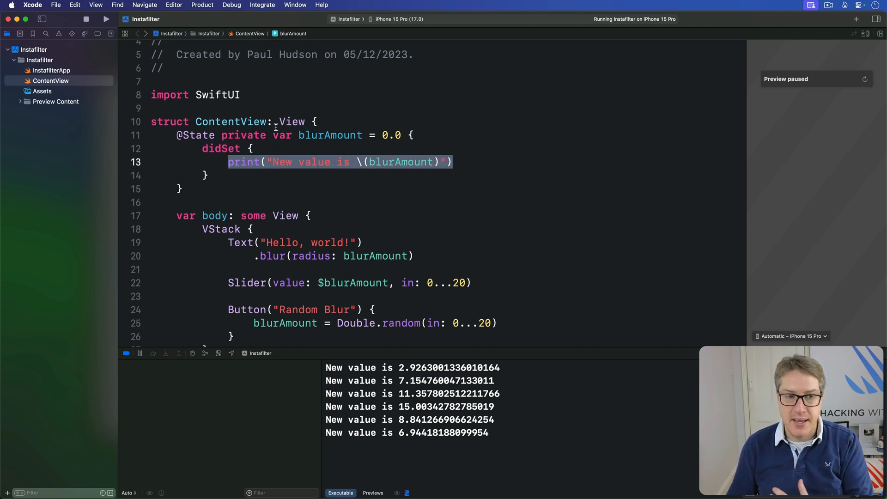
pyautogui.doubleClick(198, 135)
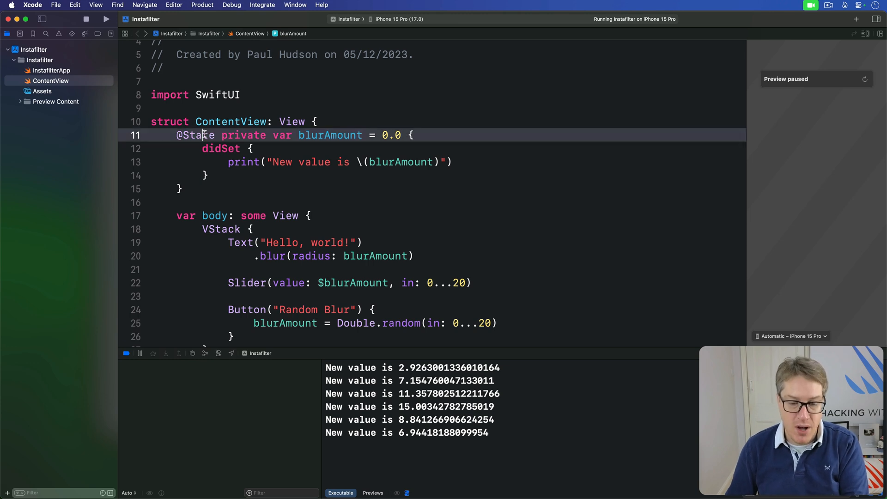
pyautogui.doubleClick(201, 135)
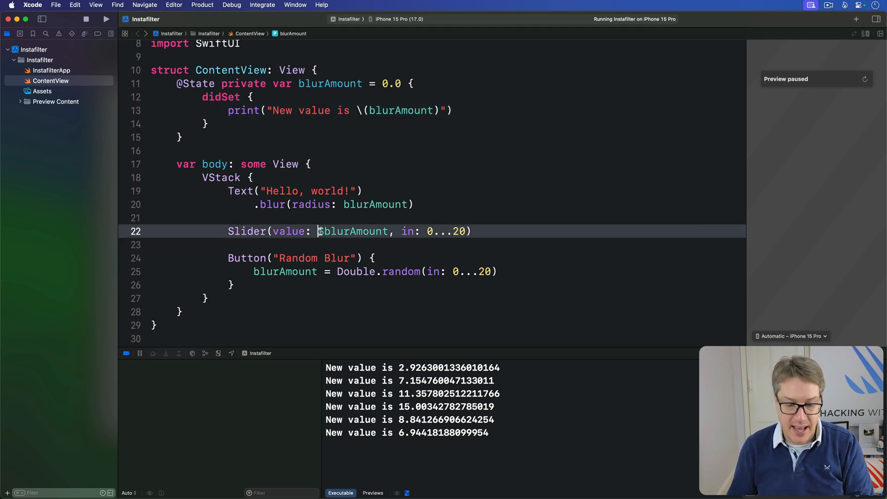
pyautogui.doubleClick(353, 231)
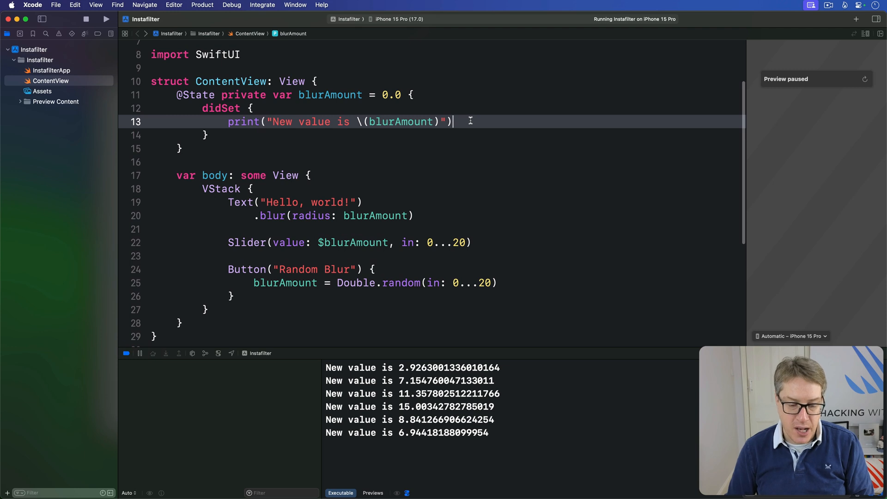
pyautogui.tripleClick(339, 121)
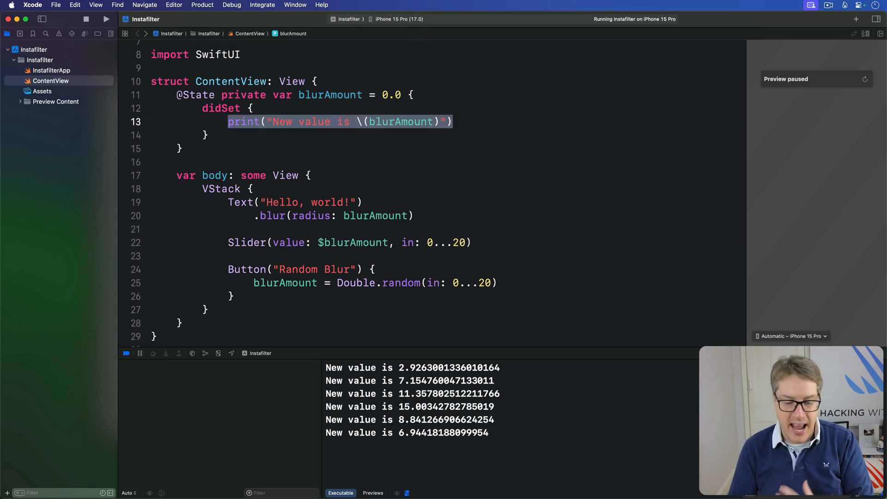